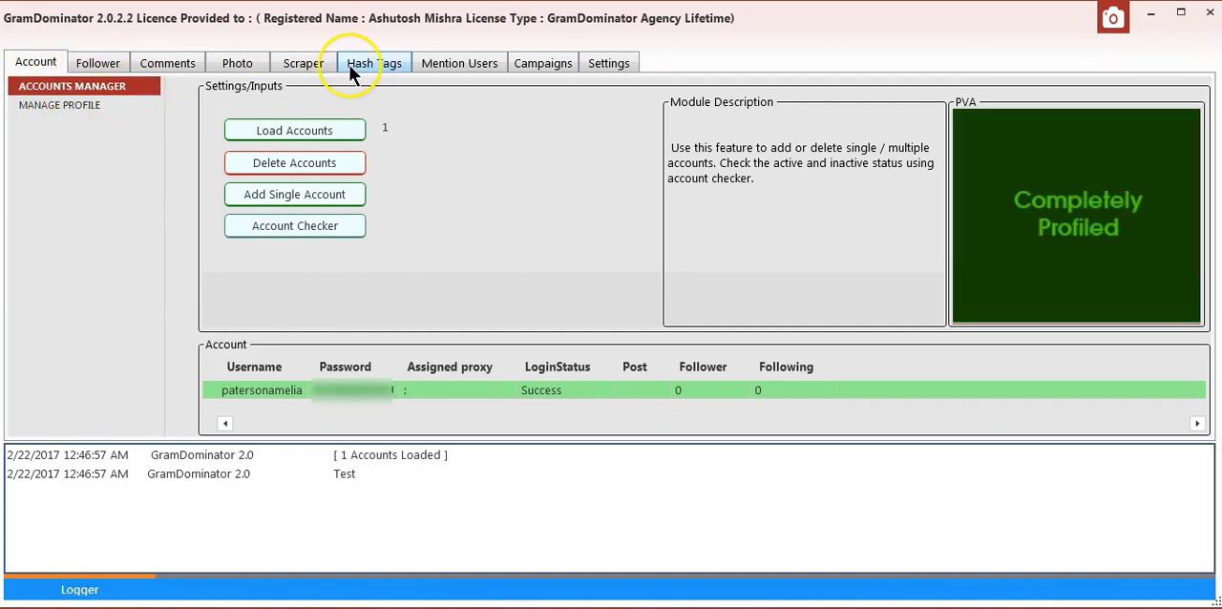
- Open Scraper > SCRAPE FOLLOWER with the empty username entry window
click(302, 62)
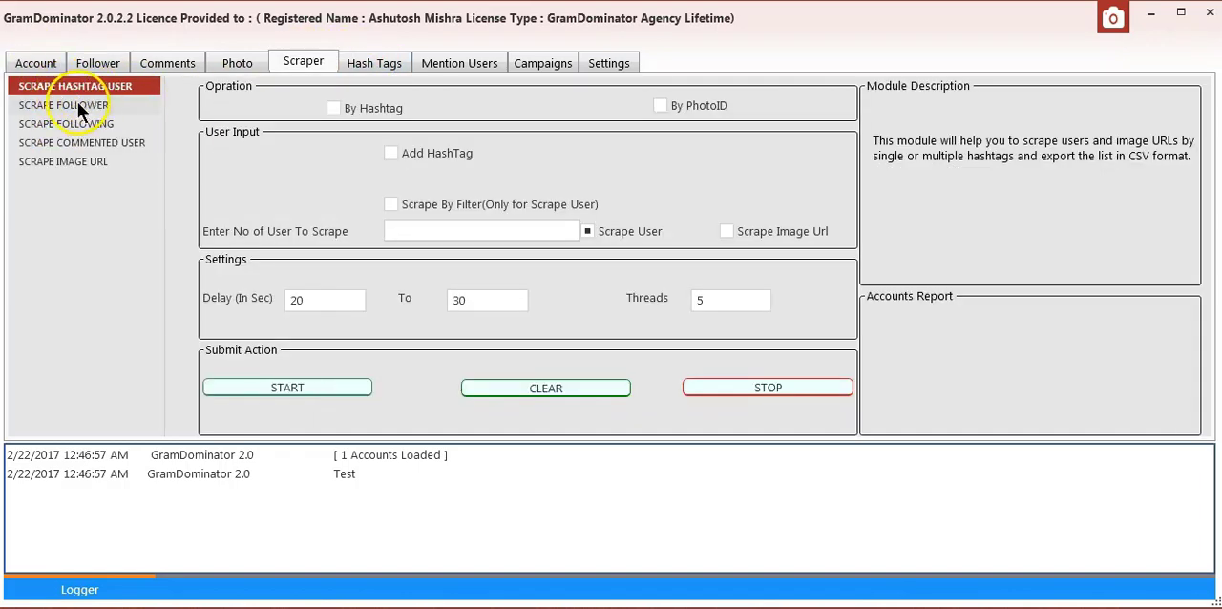
click(64, 105)
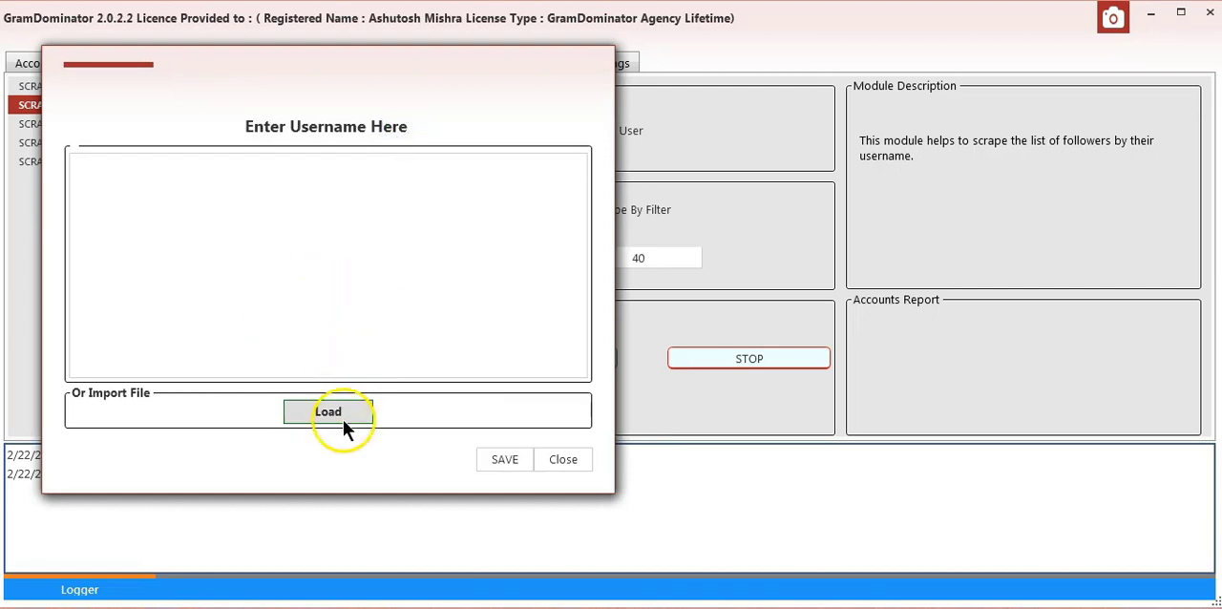
- Load a username file, opening it from the GD Data folder to preview its three usernames
click(328, 412)
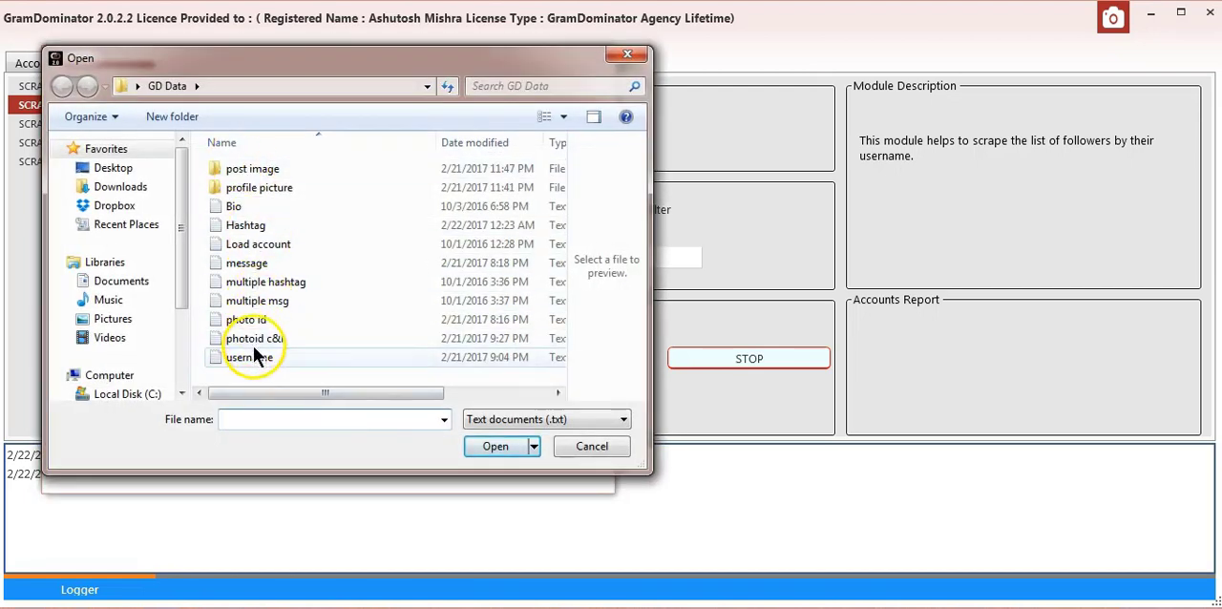
right_click(250, 356)
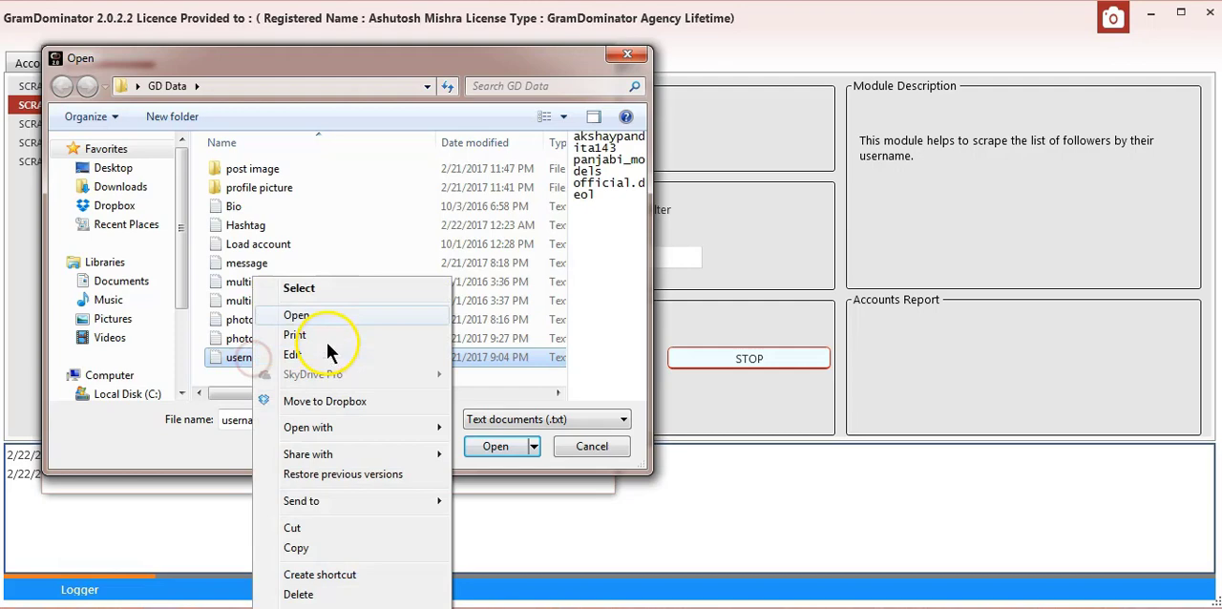
click(297, 316)
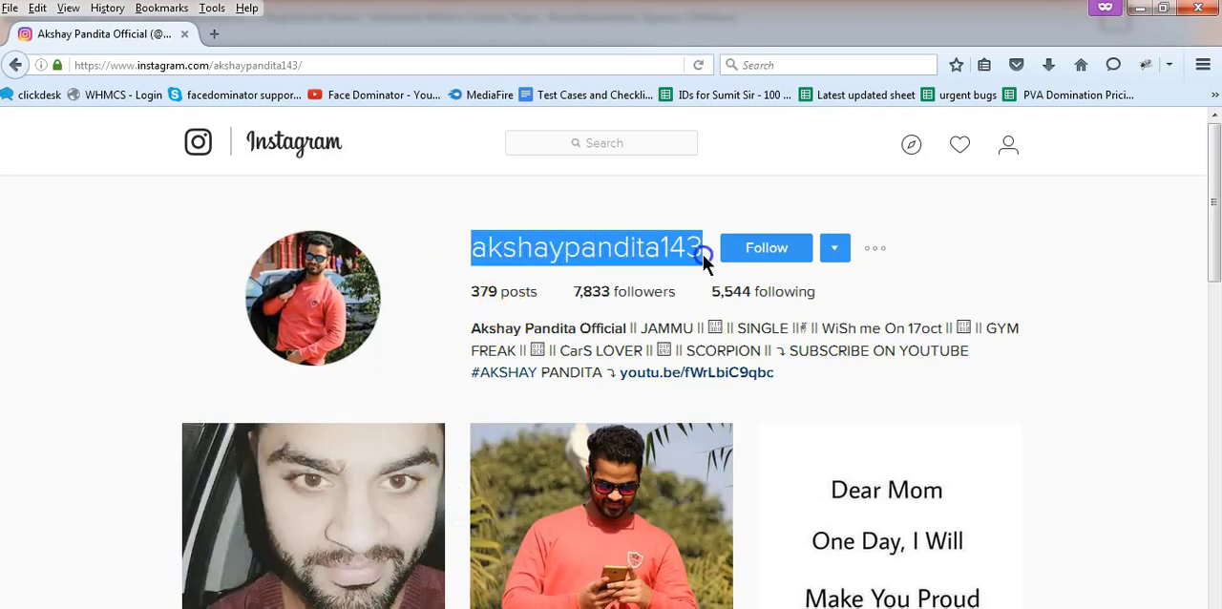
click(624, 292)
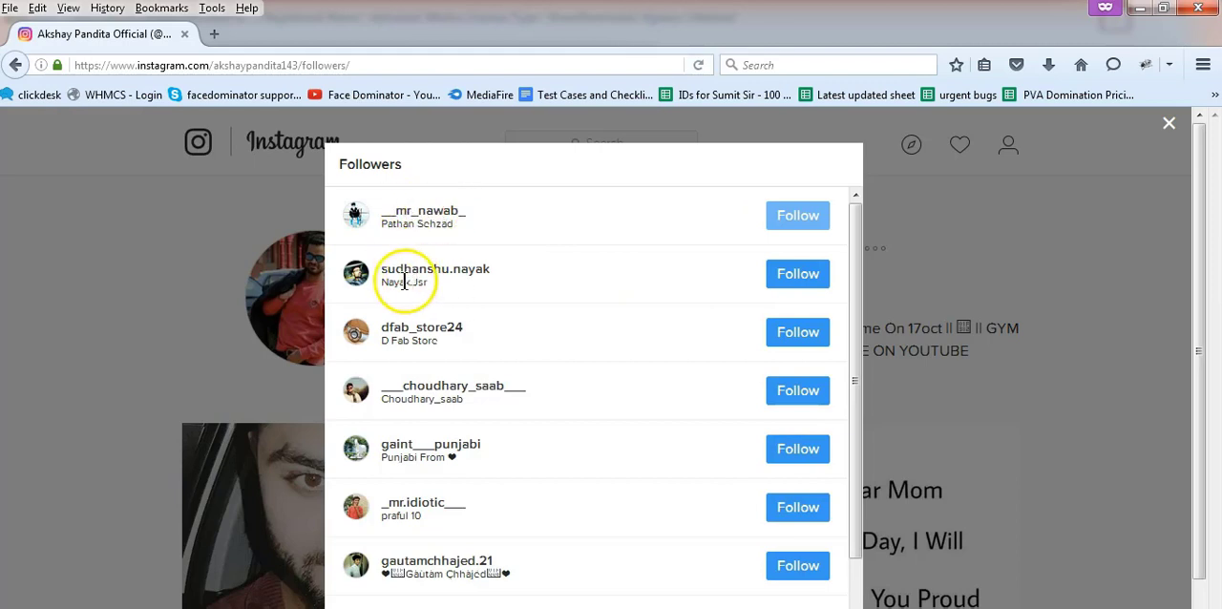
mouse_move(427, 449)
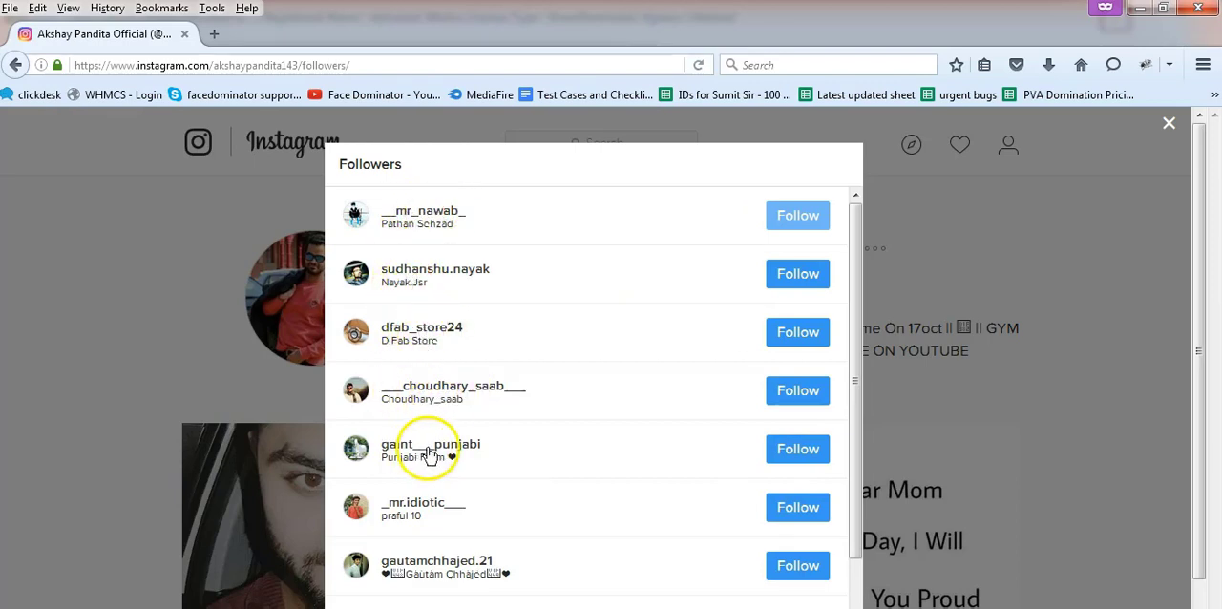
mouse_move(1167, 124)
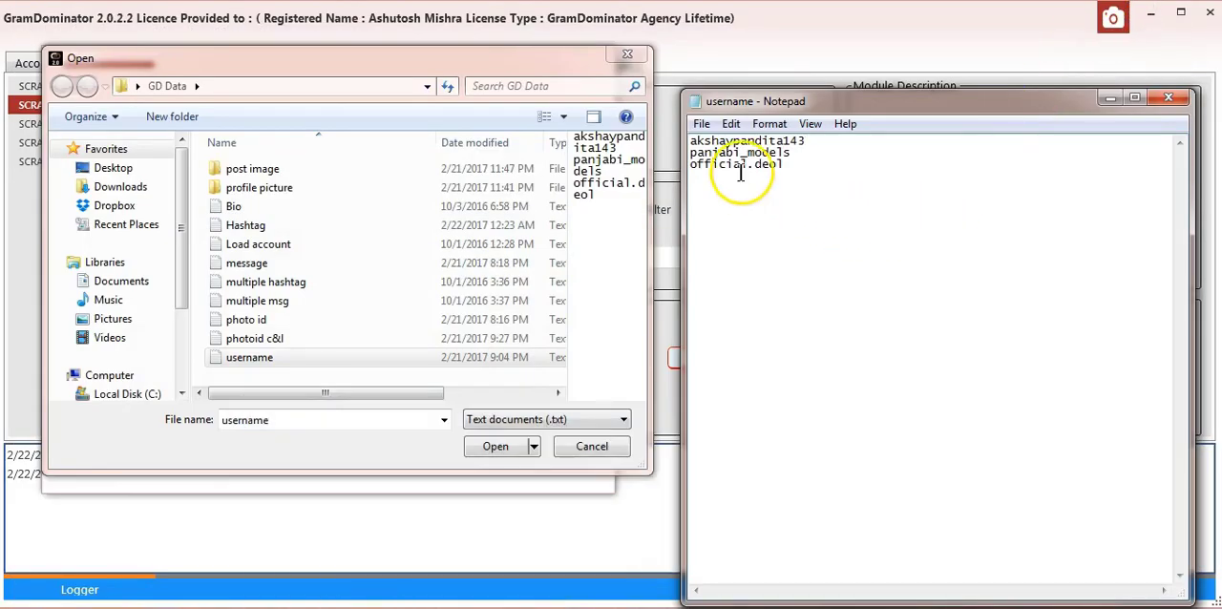
click(249, 357)
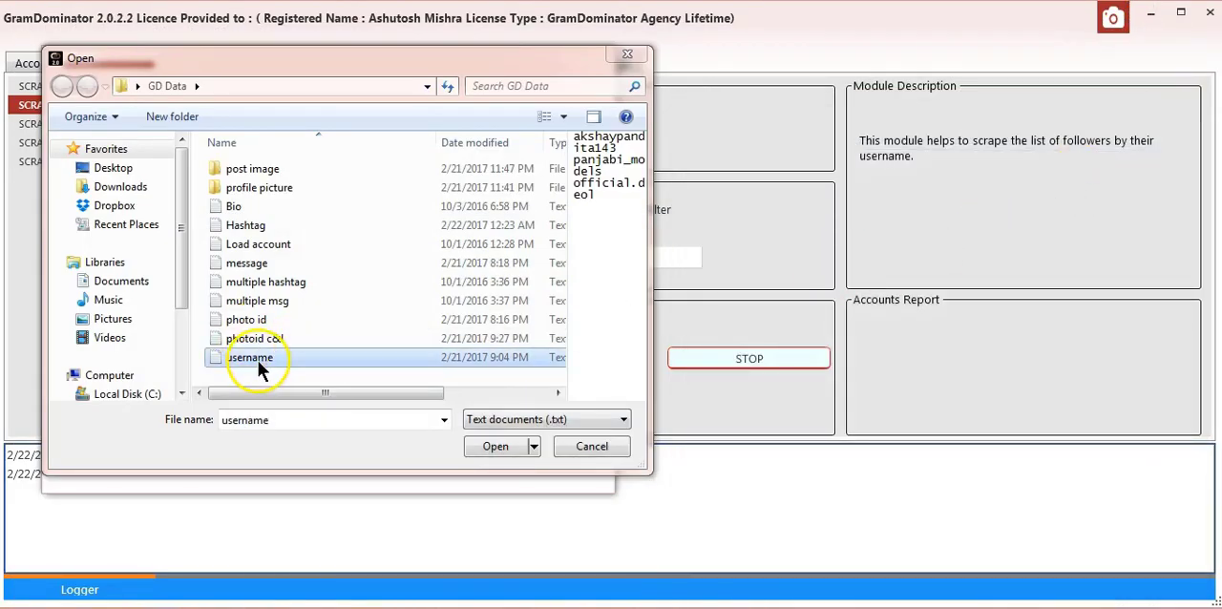
click(495, 446)
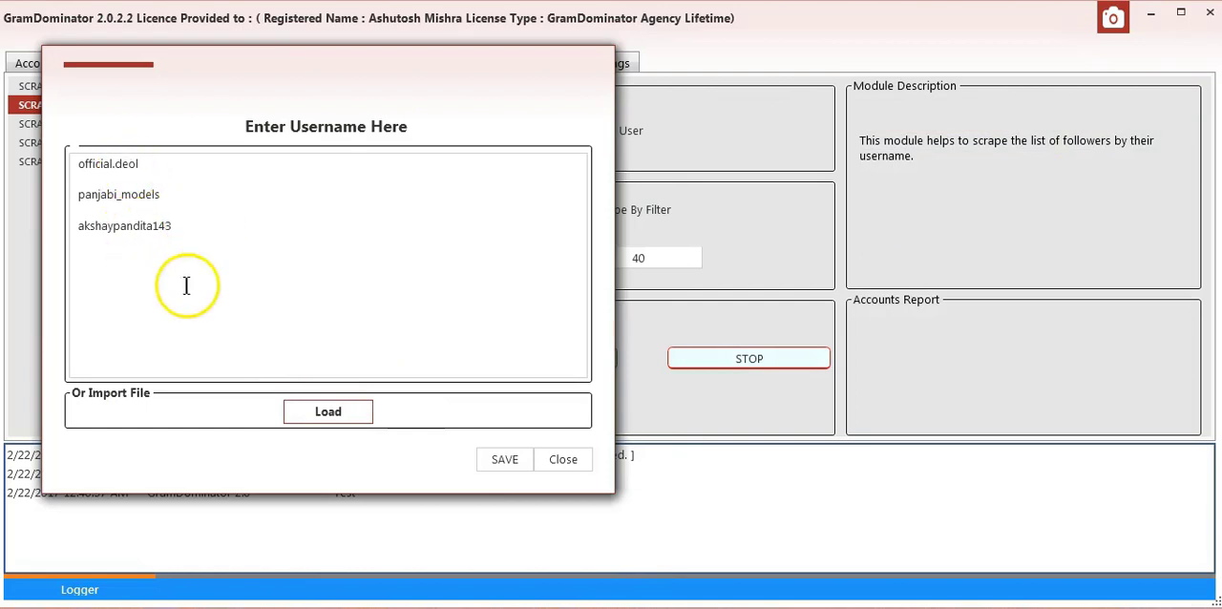
click(505, 459)
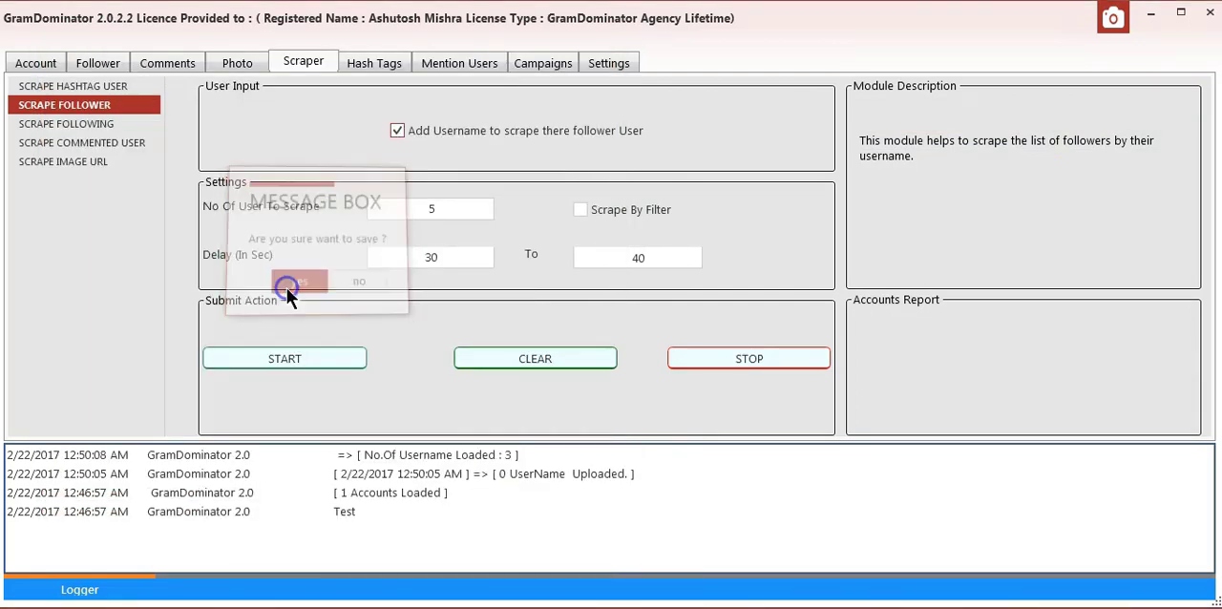
click(286, 281)
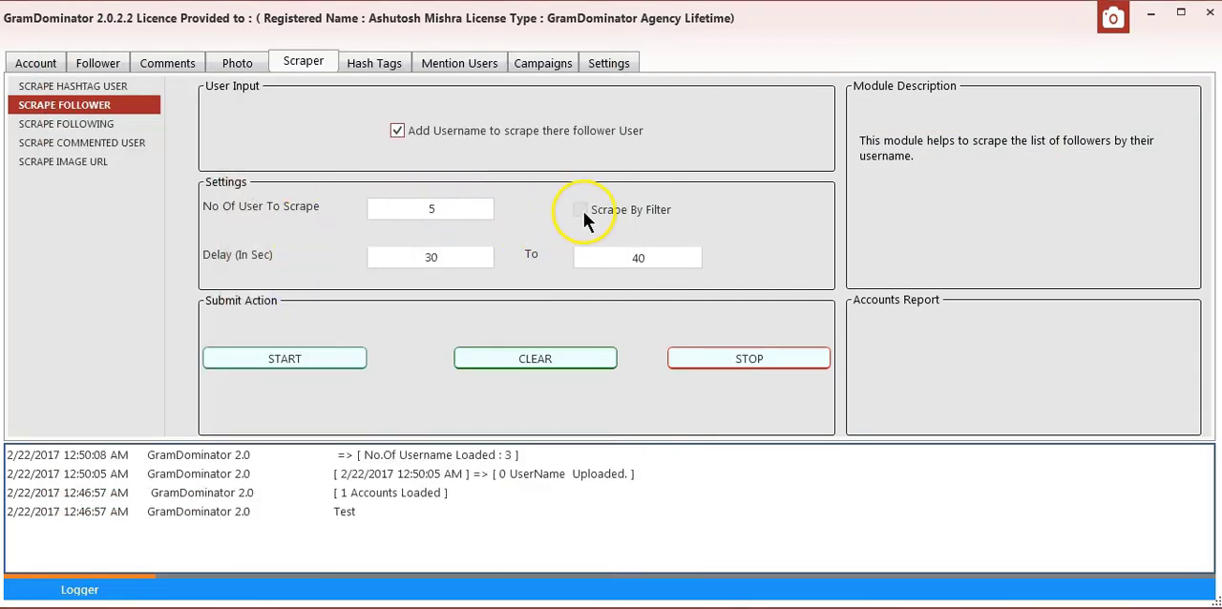
click(579, 209)
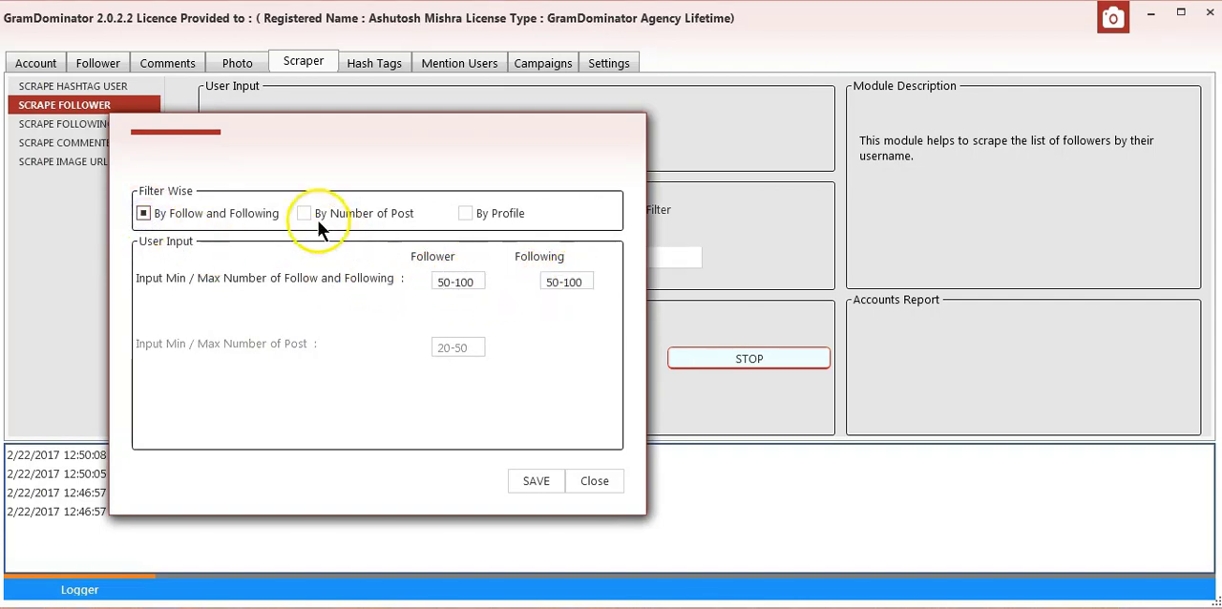
- Try the By Number of Post and By Profile filters, then close the filter window
click(304, 213)
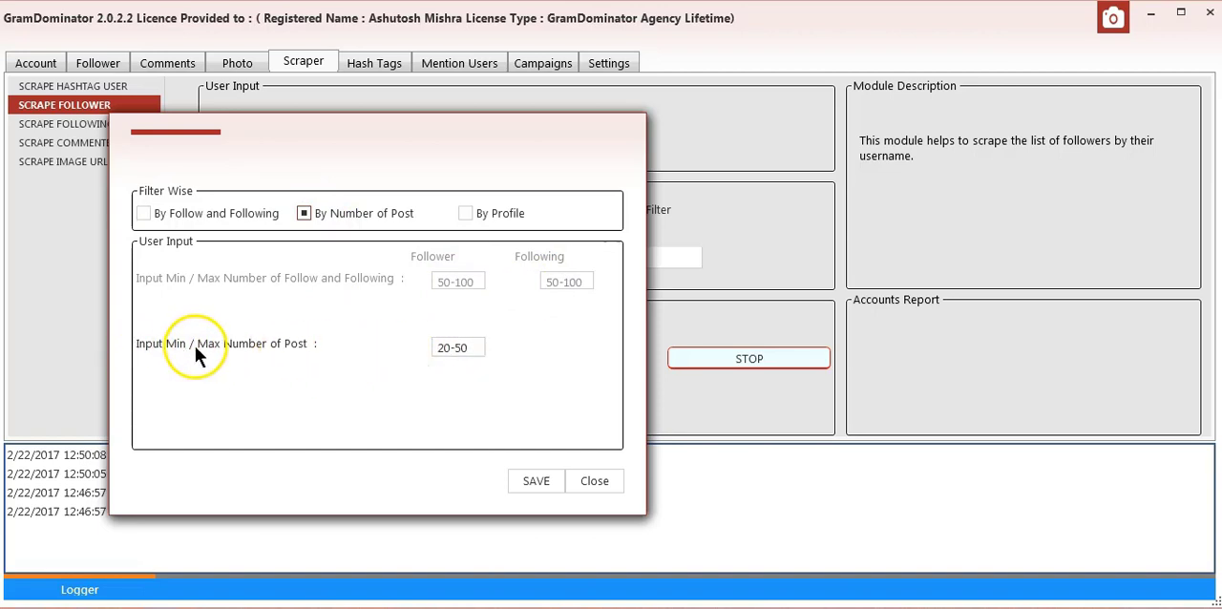
mouse_move(406, 368)
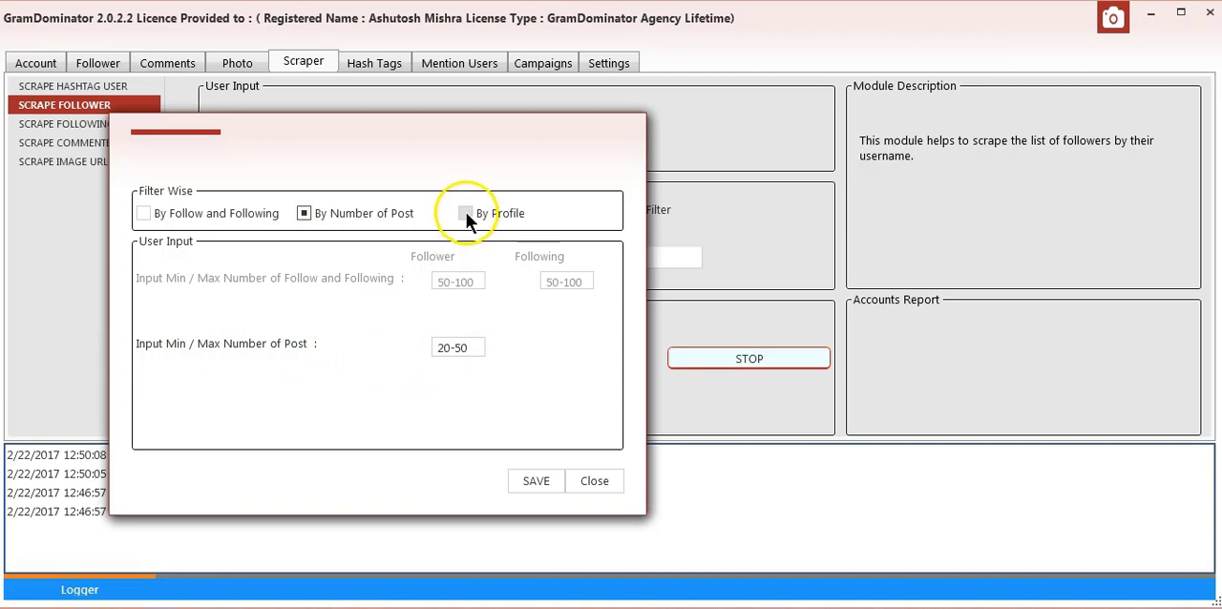
click(466, 213)
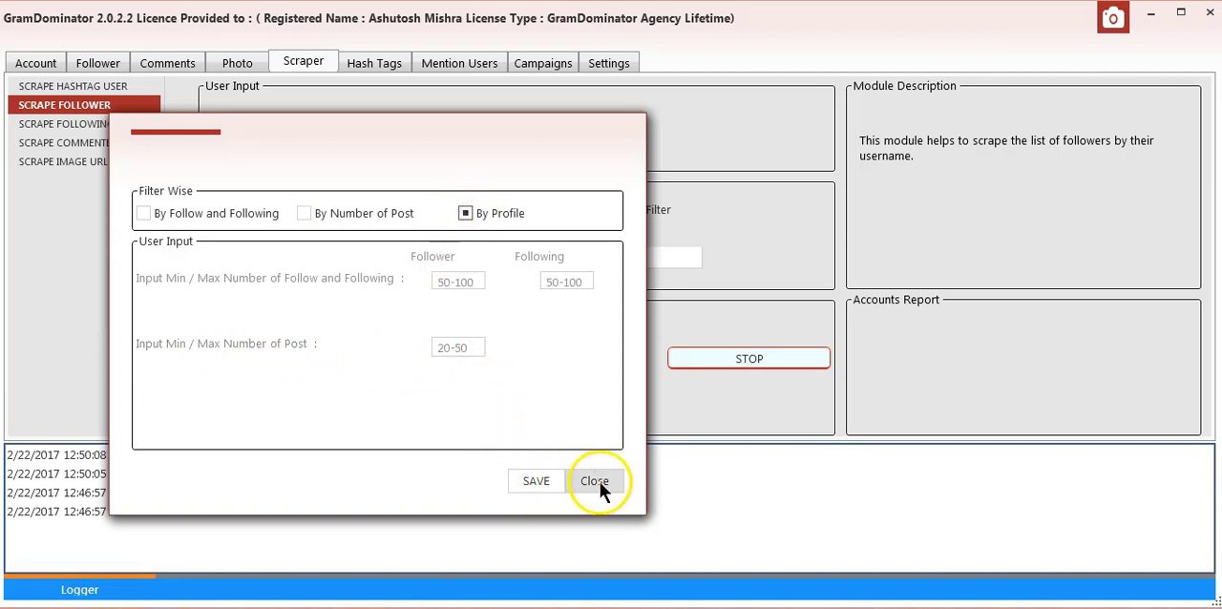
click(595, 480)
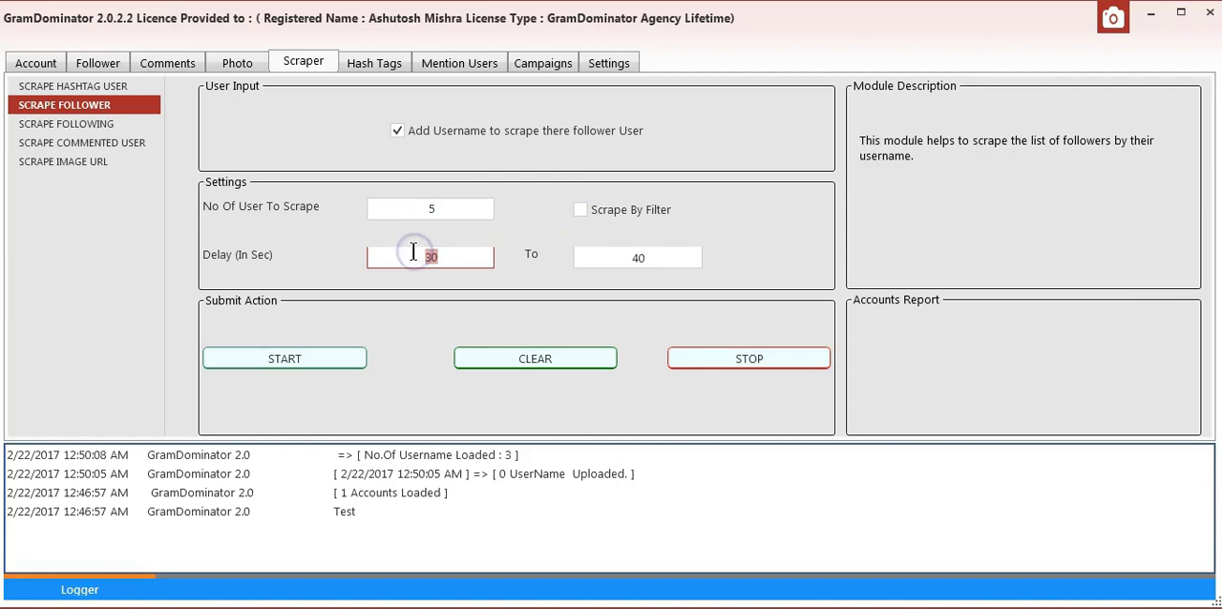
- Set the delay from 10 to 20 seconds and start scraping followers
text(10)
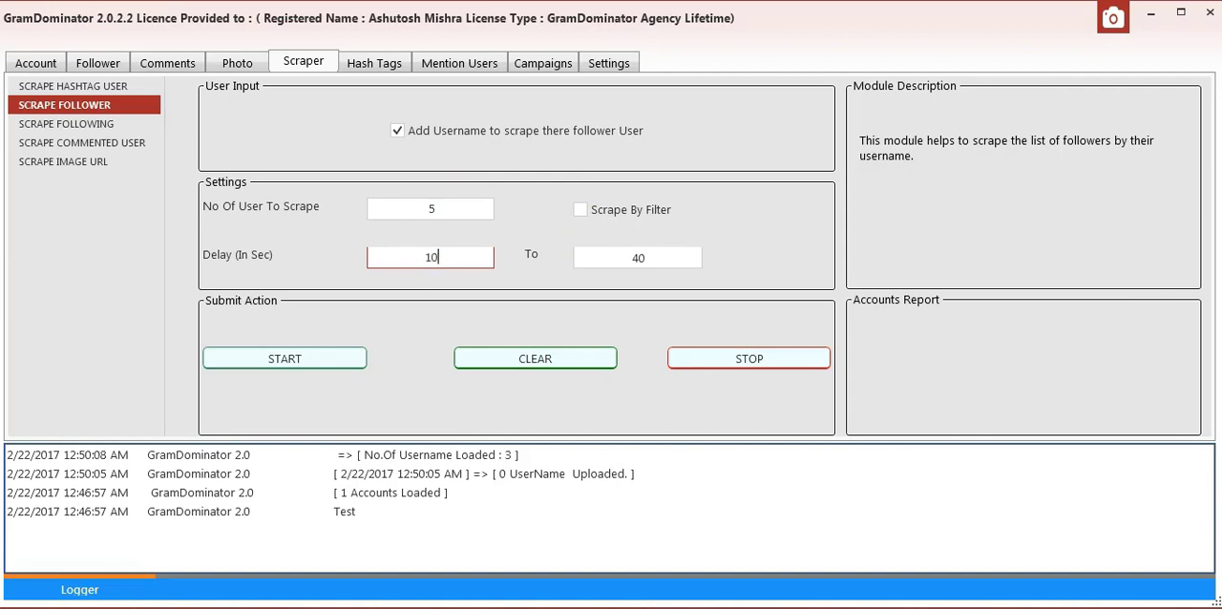
click(637, 257)
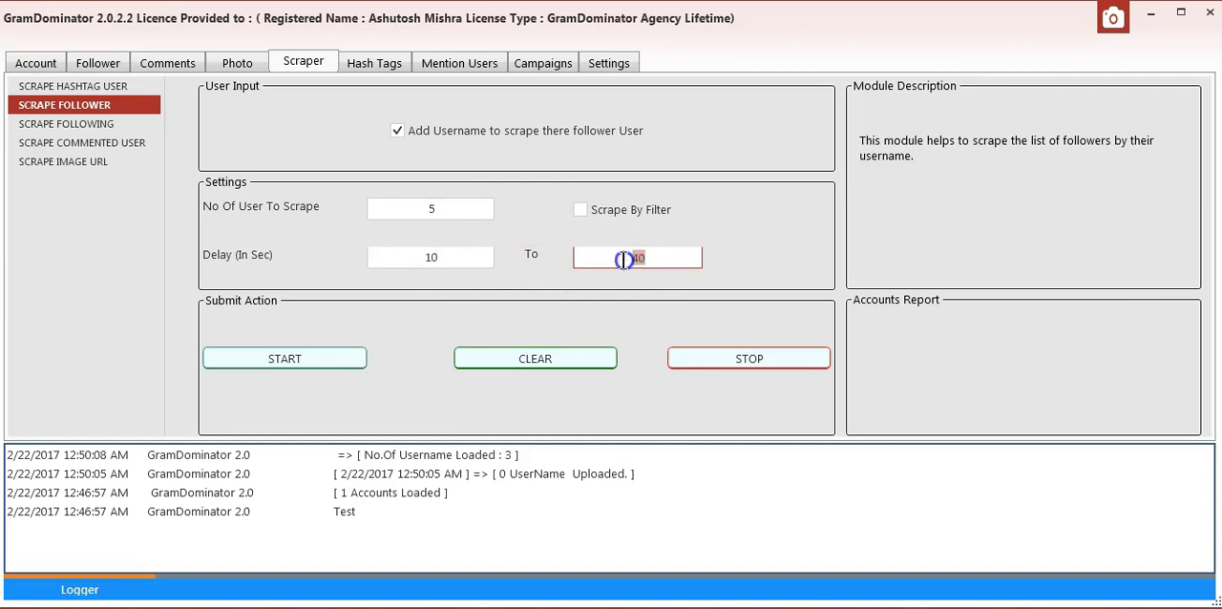
text(20)
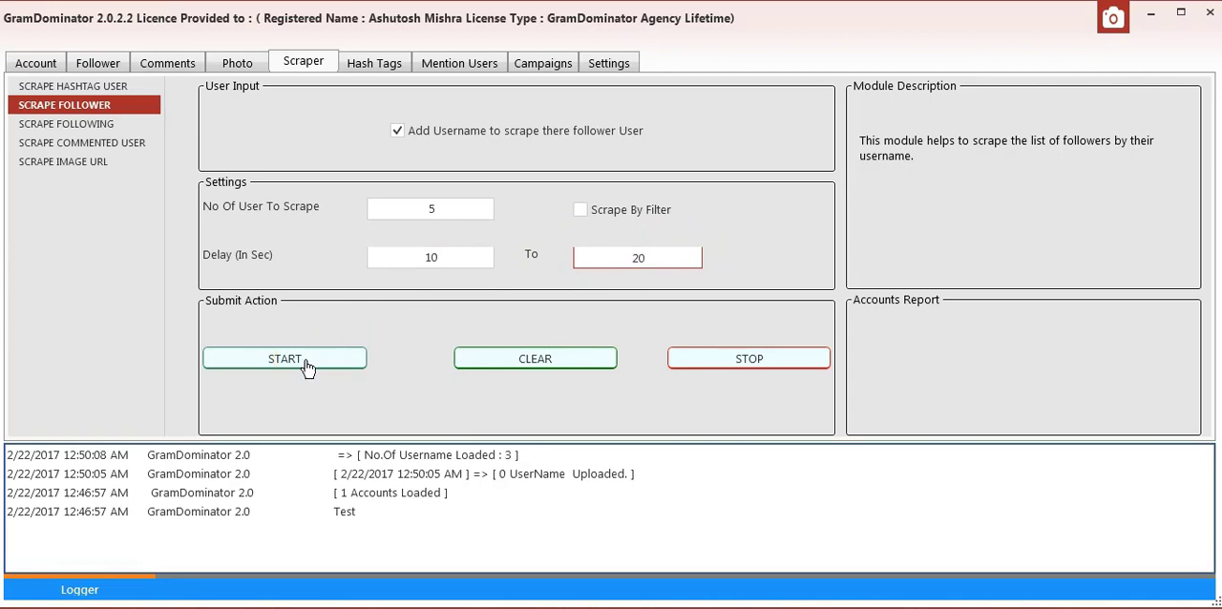
click(285, 358)
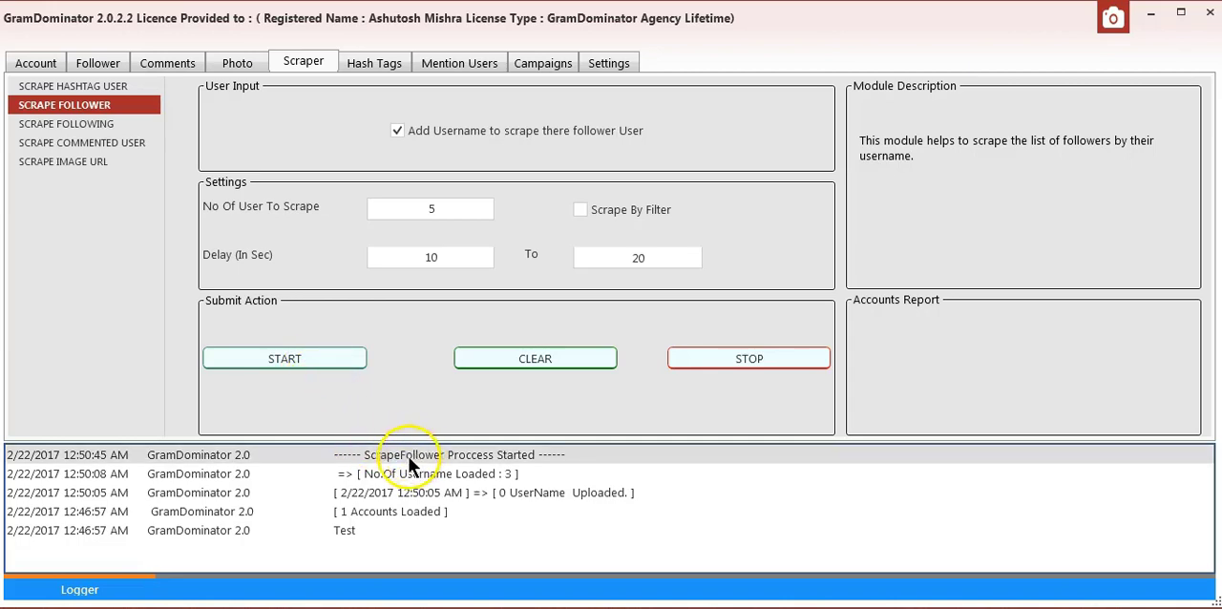
mouse_move(397, 468)
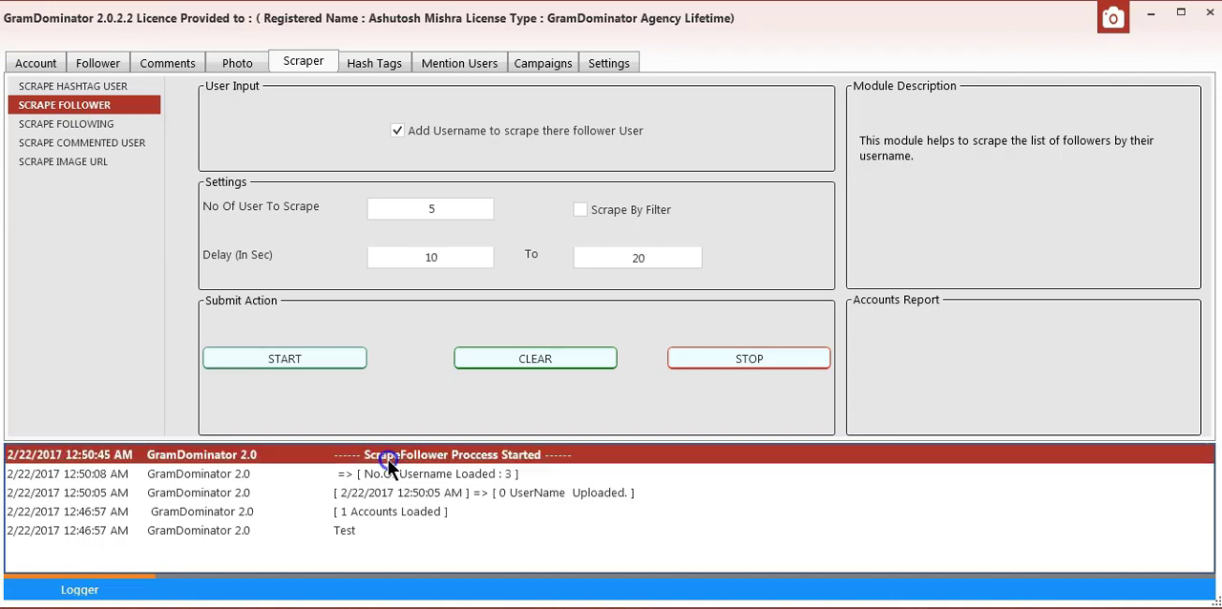
mouse_move(390, 461)
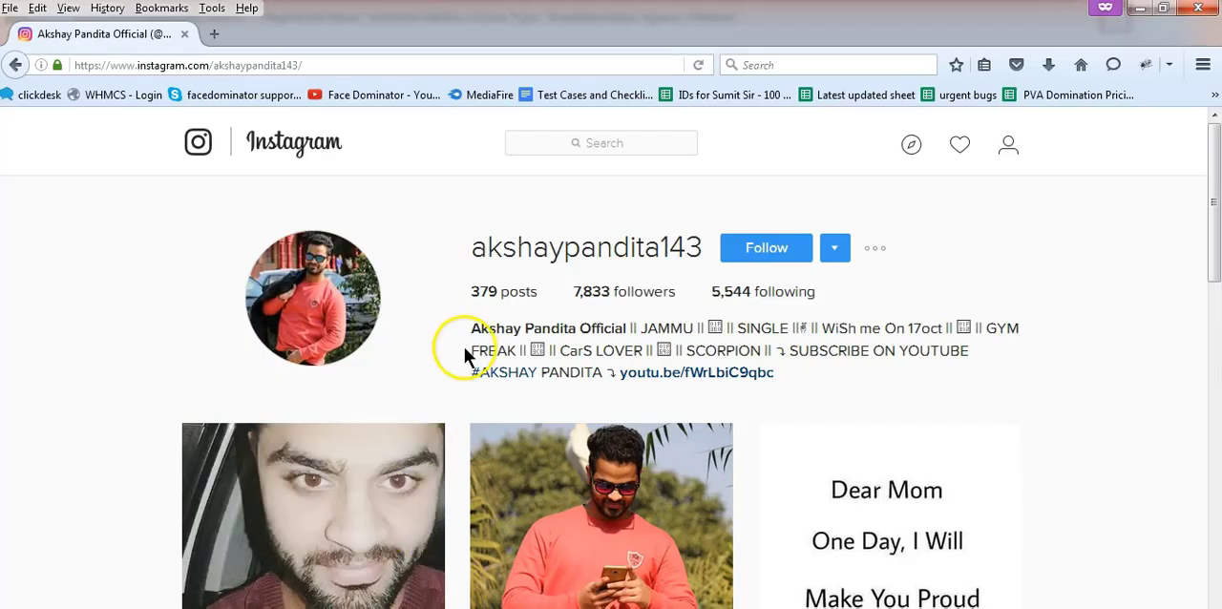
- Review akshaypandita143's Instagram followers list, then close it
click(625, 291)
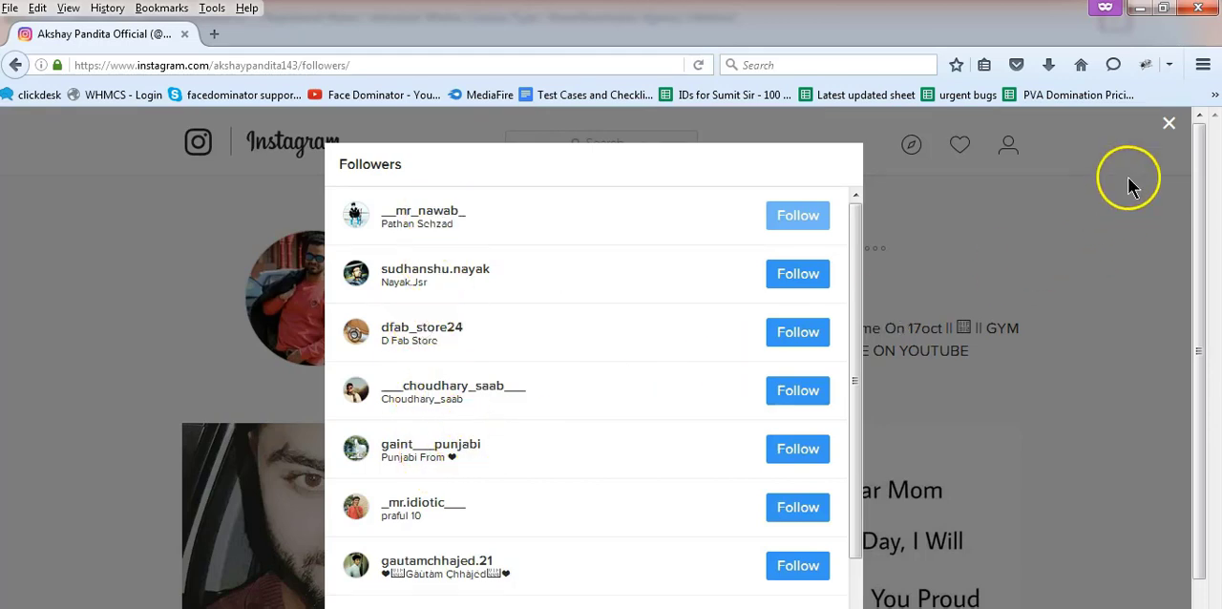
click(1169, 123)
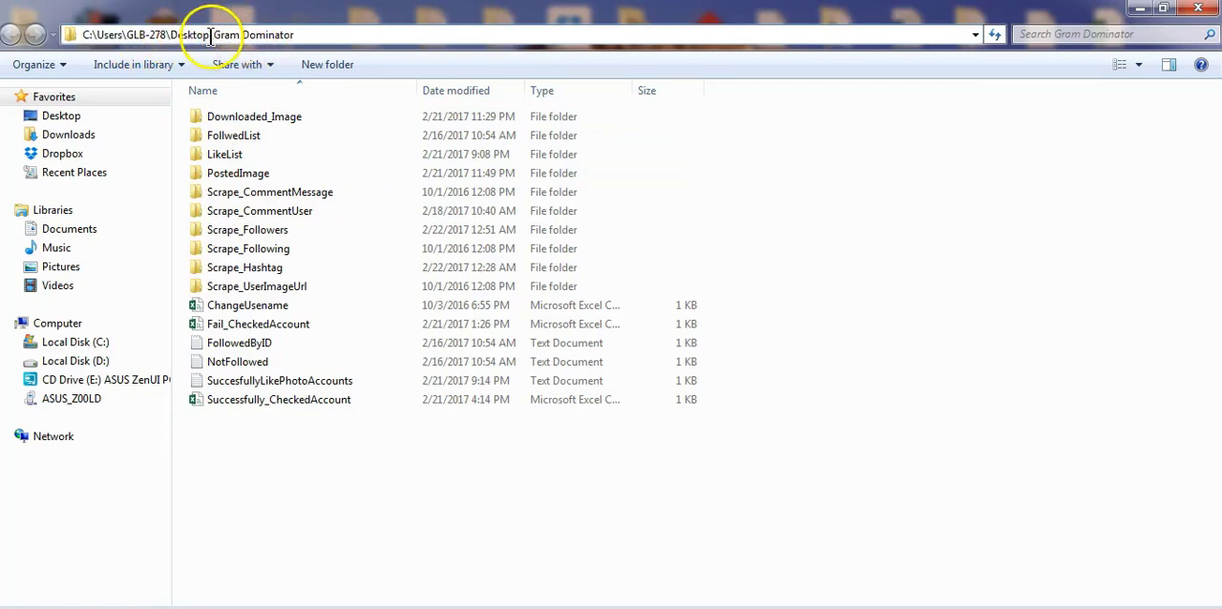
- Open the Scrape_Followers folder under Desktop\Gram Dominator to see the FollowerList files
click(254, 115)
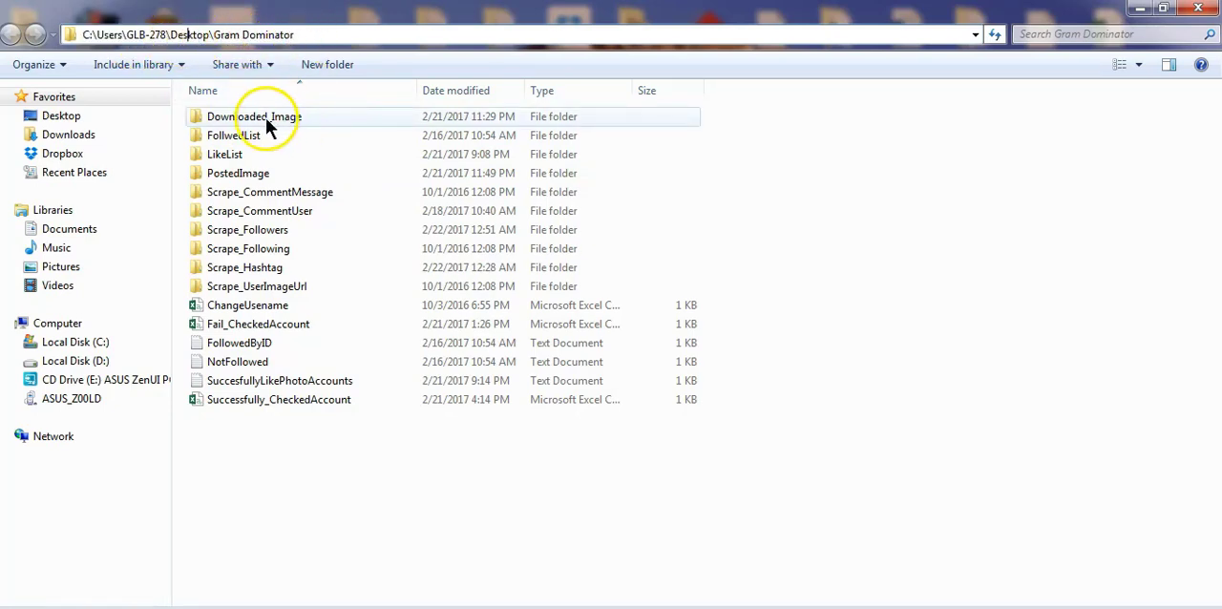
mouse_move(253, 196)
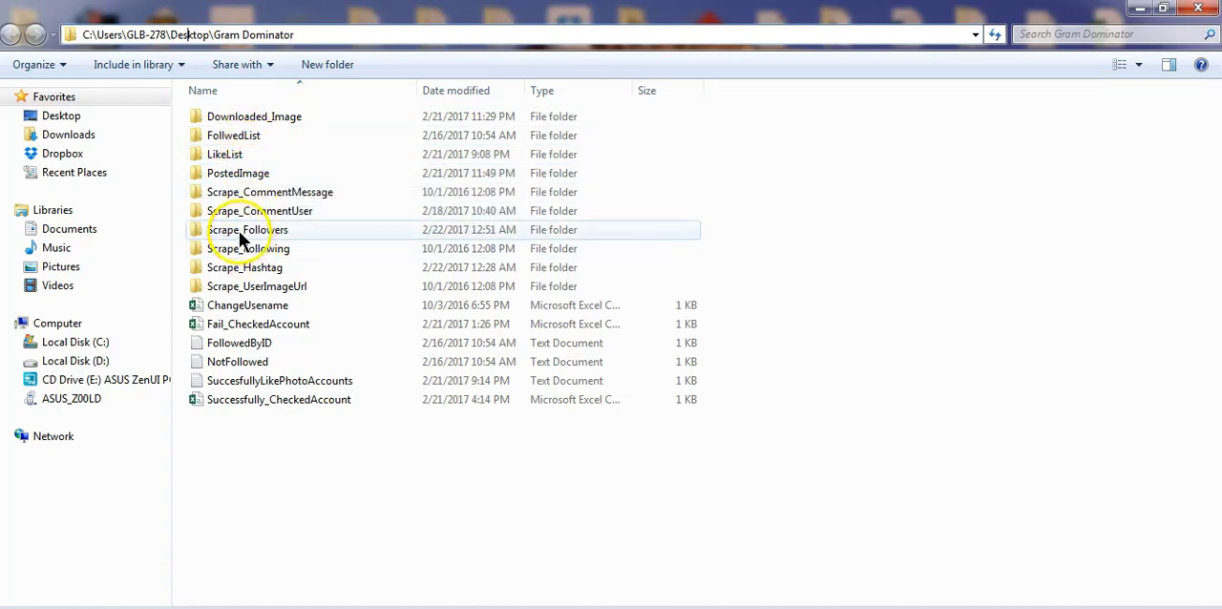
double_click(248, 229)
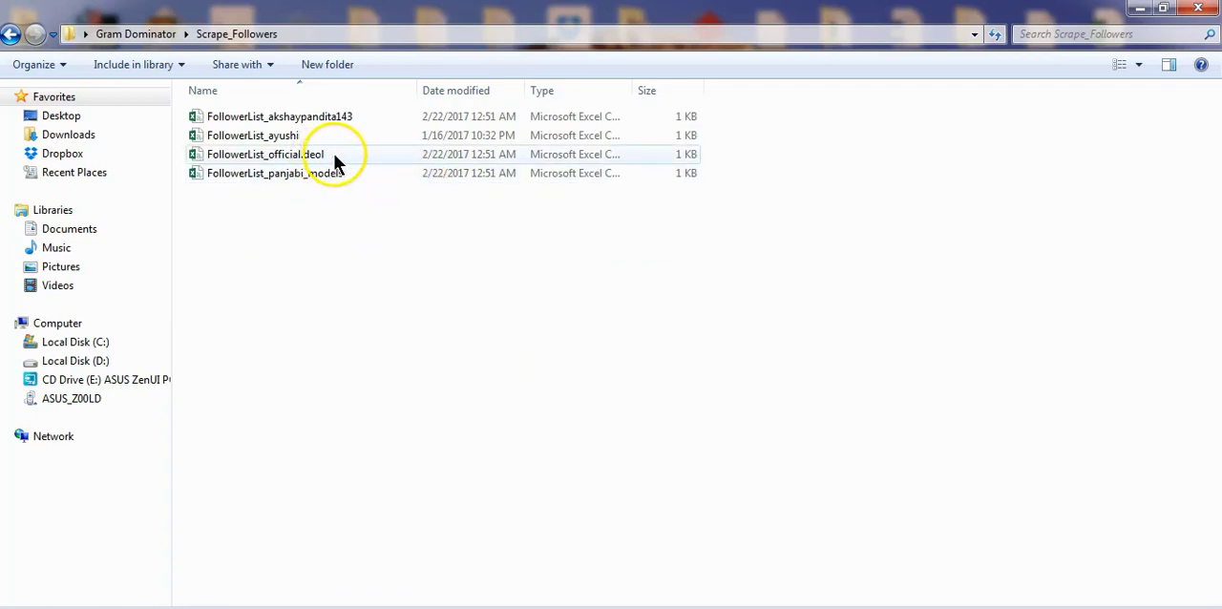
click(280, 116)
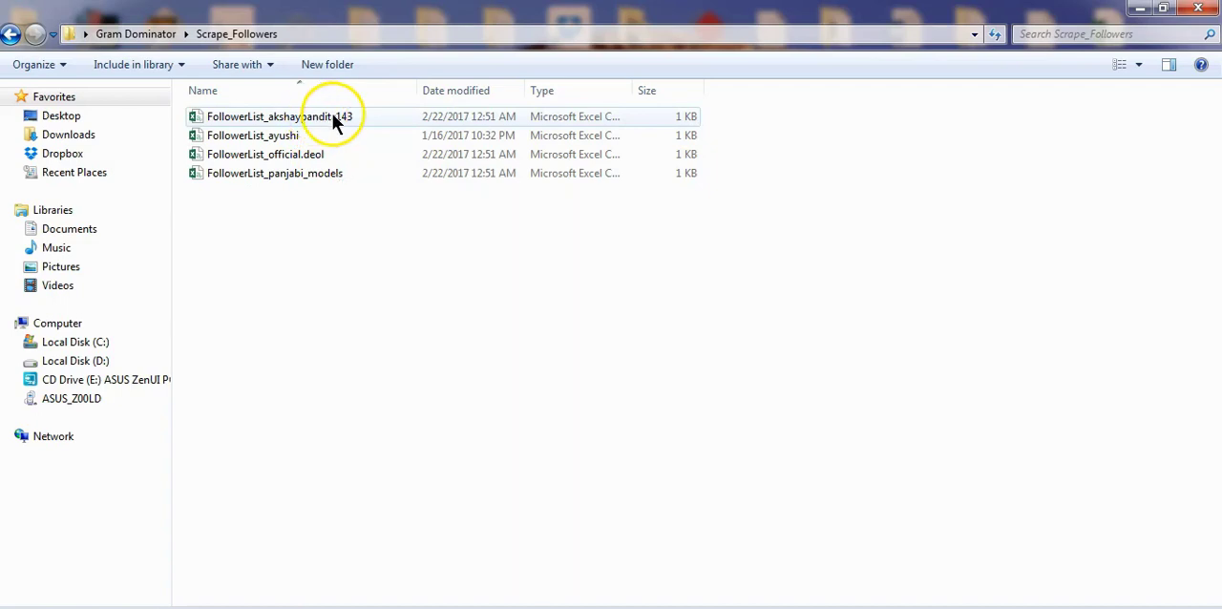
click(286, 115)
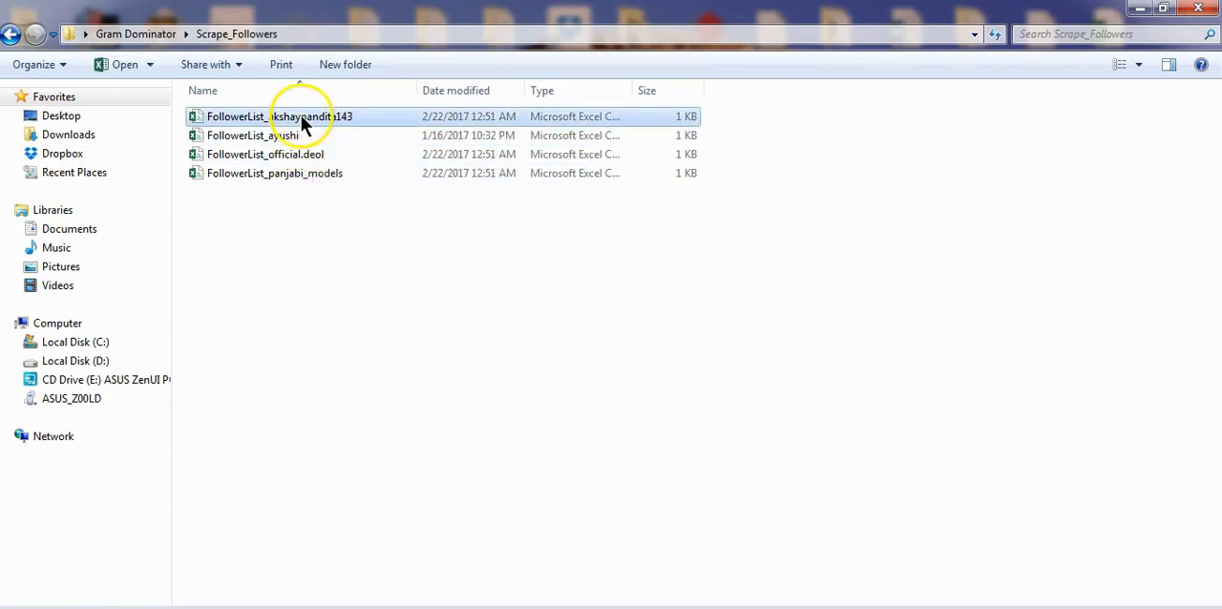
double_click(274, 115)
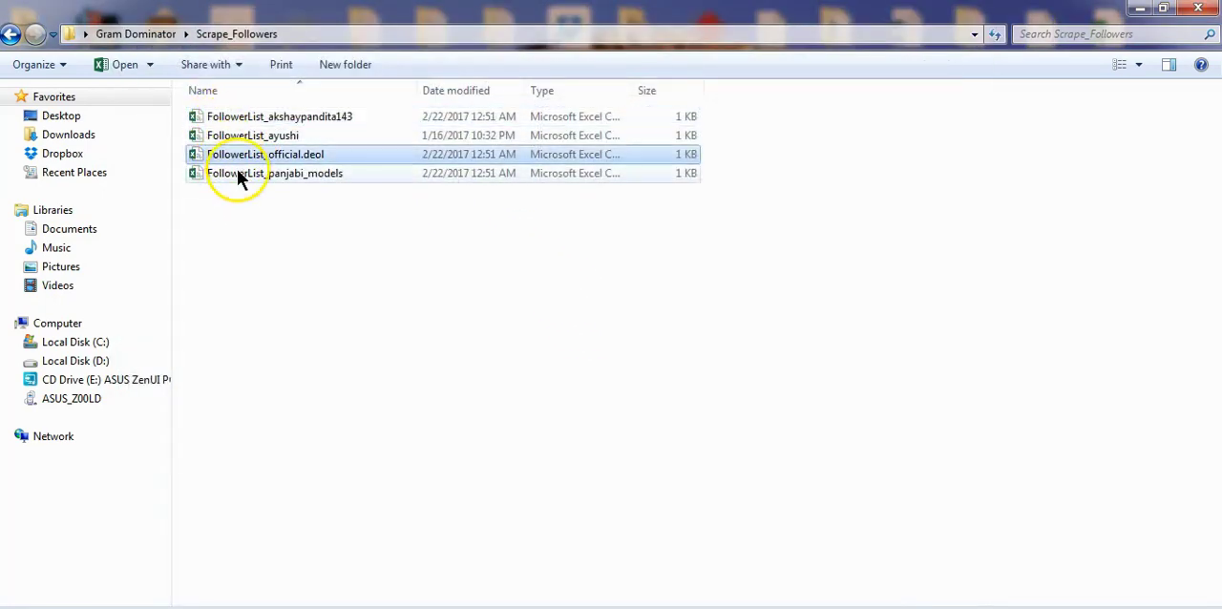
click(275, 172)
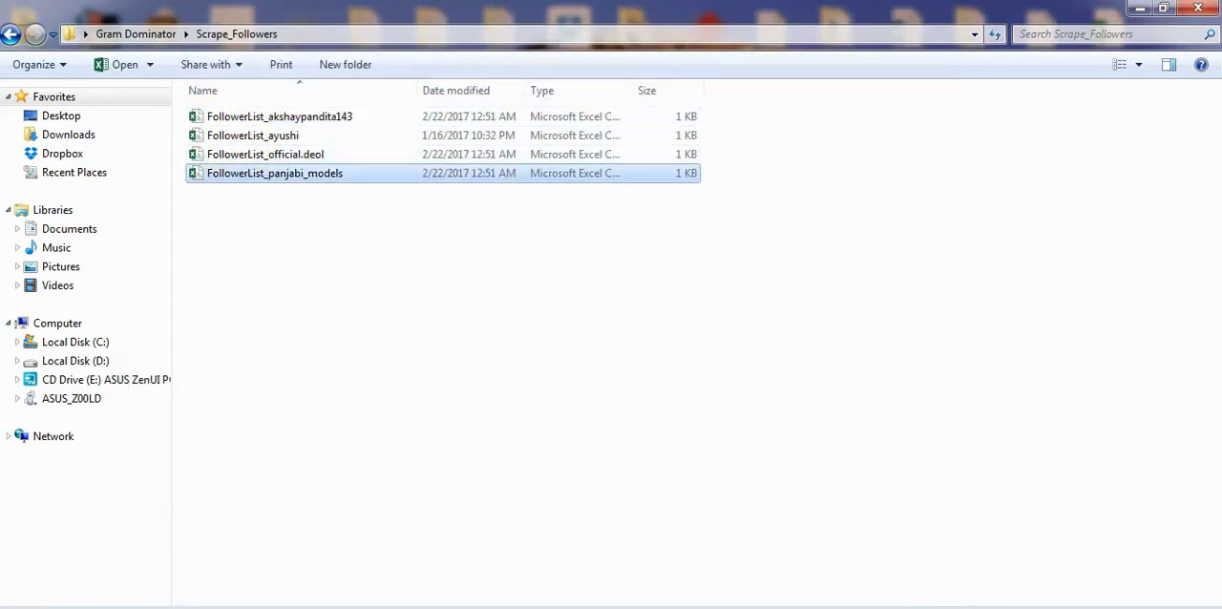